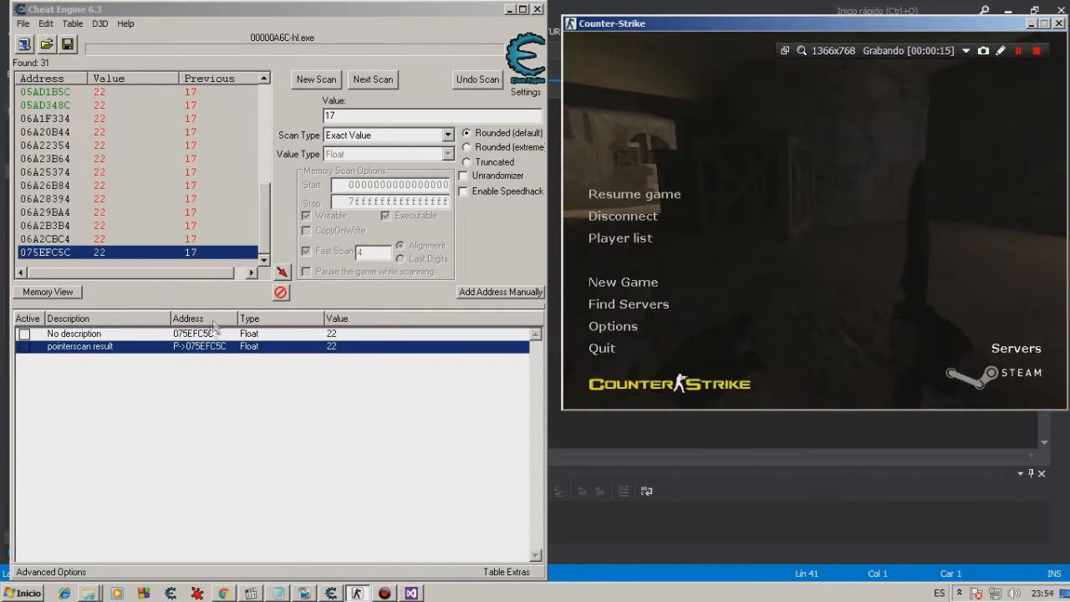
Declare DWORD globals HW, LIFE_OFFSET=0x007AF2B8, LIFE_POINTER=0x1d8 and LIFE_FINAL in Source.cpp.
double_click(80, 346)
type("DWORD")
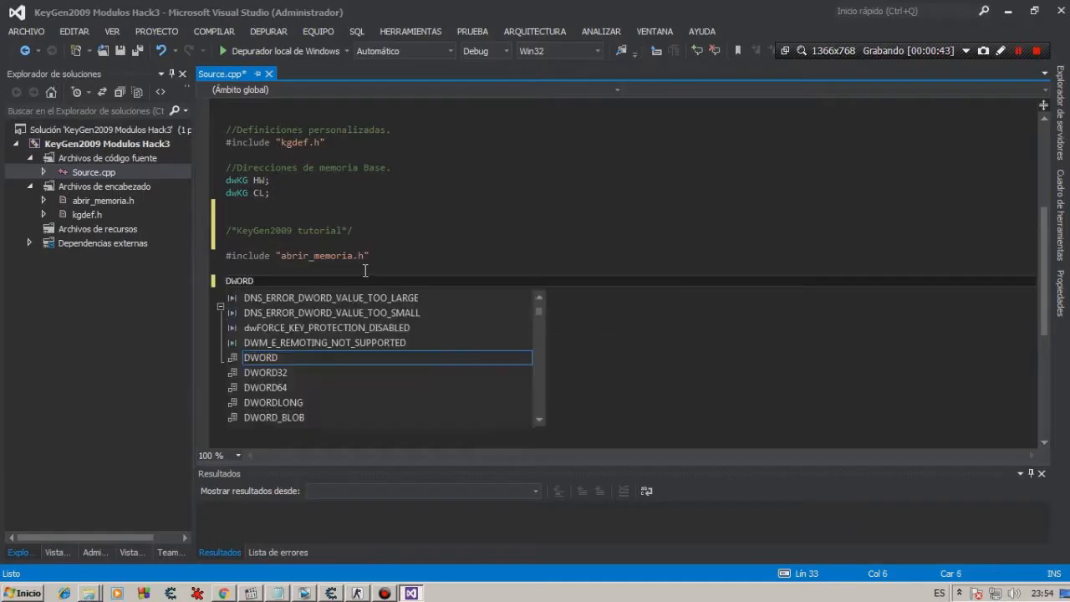
type("LIFE_OFFSET=0x007AF2B8;")
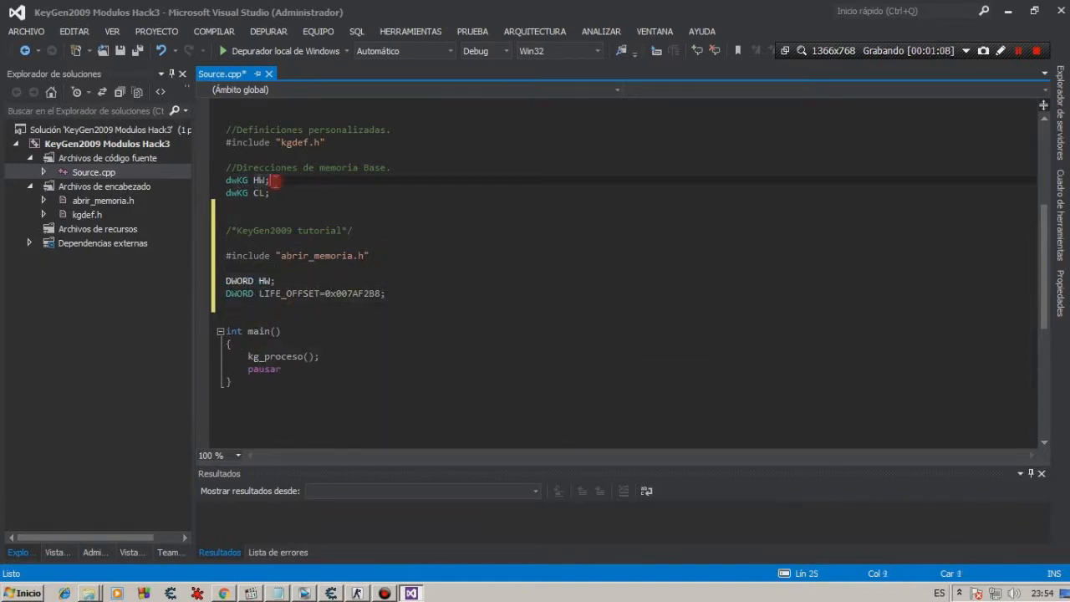
type("DWORD LIFE_POINTER=0x1d8;")
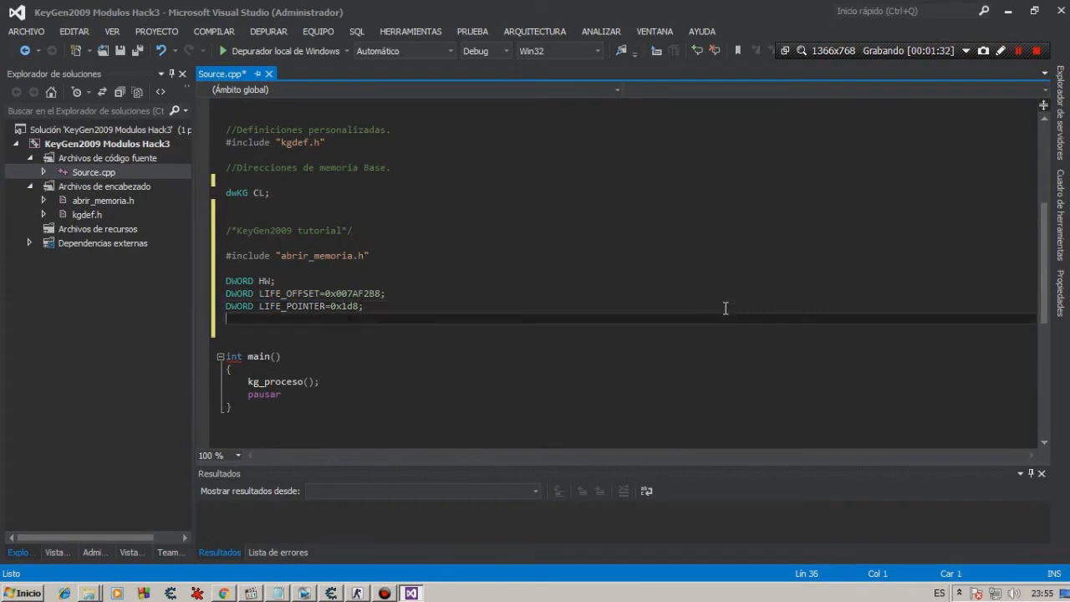
type("DWORD LIFE_FINAL;")
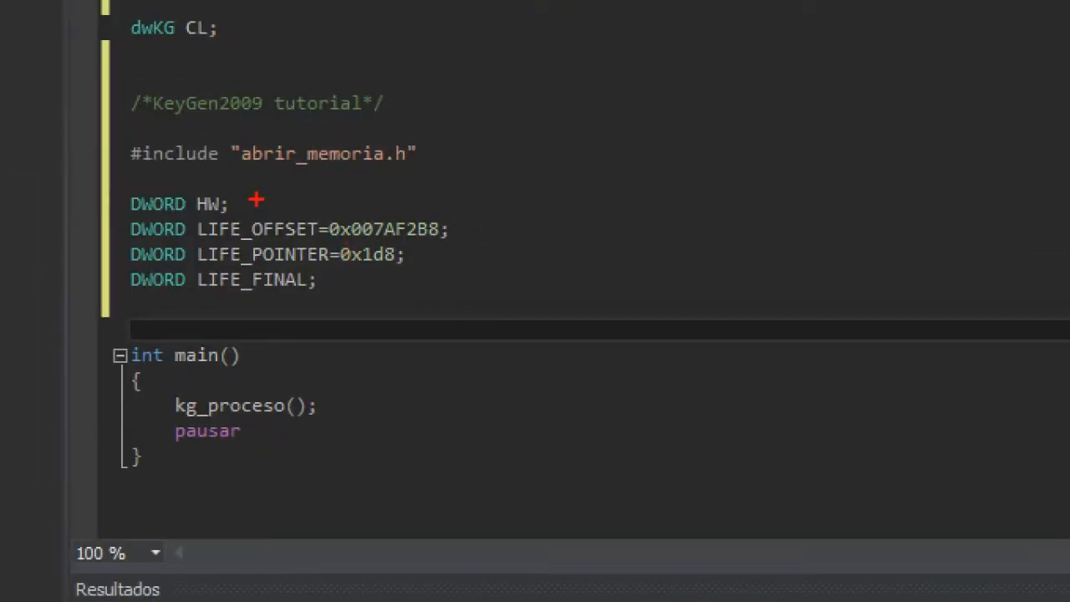
left_click_drag(259, 205, 518, 217)
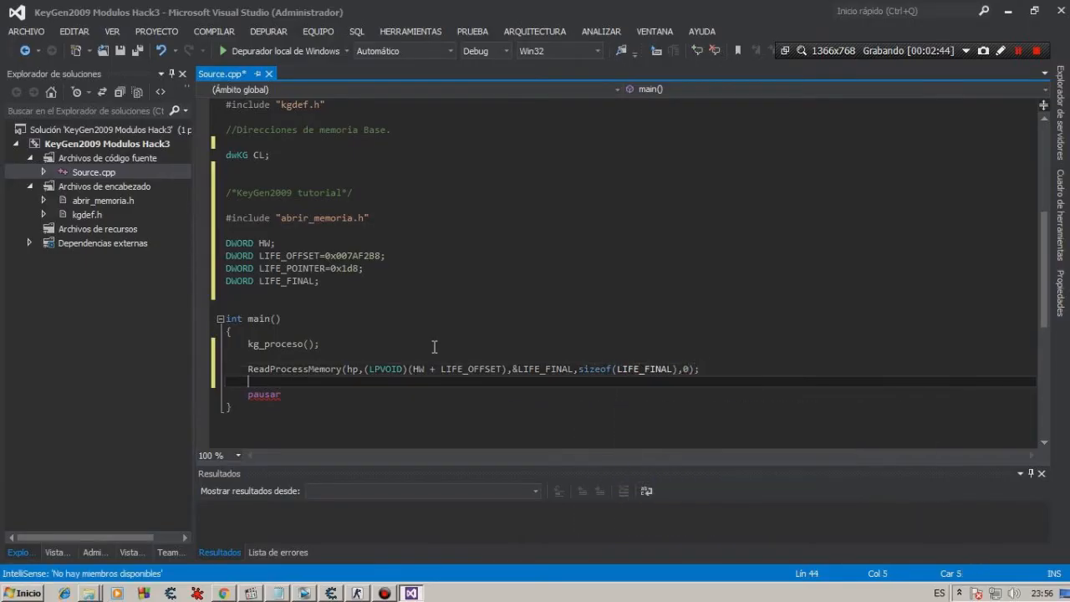
Add ReadProcessMemory reading HW + LIFE_OFFSET into LIFE_FINAL and begin LIFE_FINAL+=.
type("LIFE_FINAL+=")
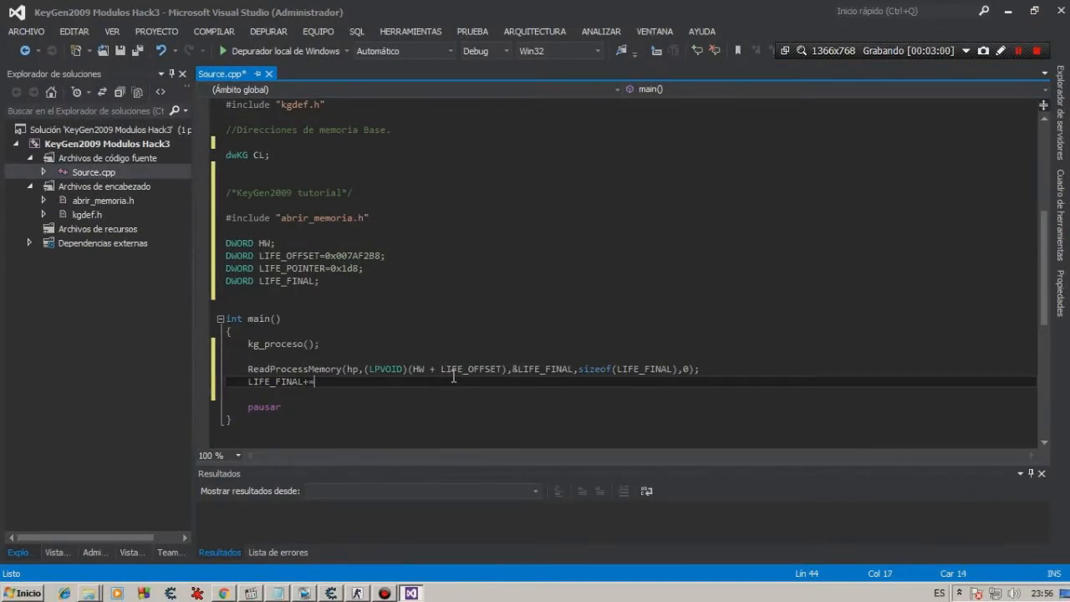
type("LIFE_POINTER;")
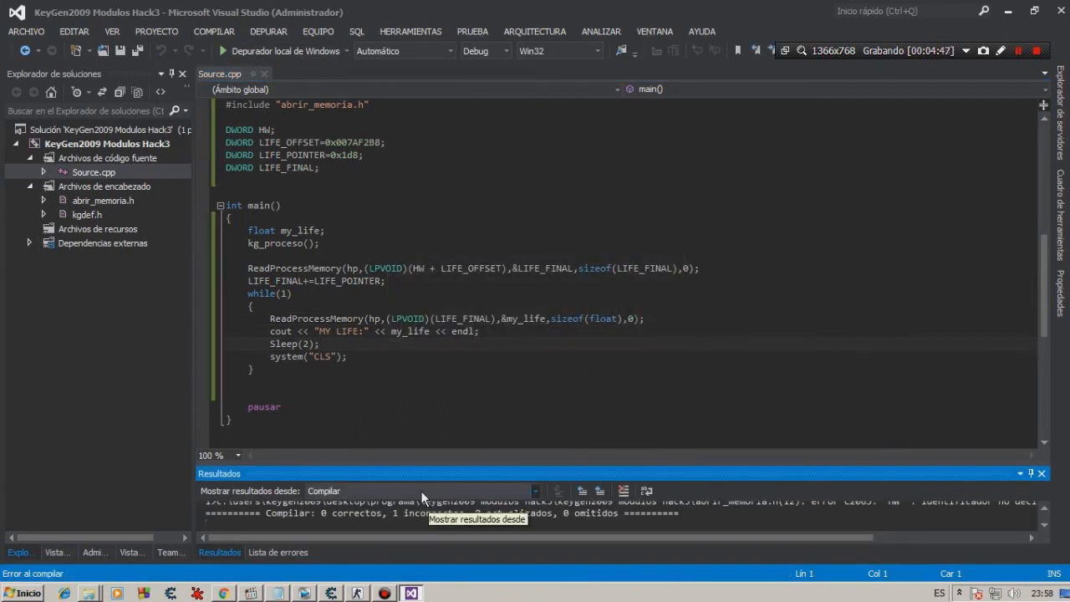
Add the while(1) loop reading my_life through the pointer and build, getting one failure.
scroll("up", 3)
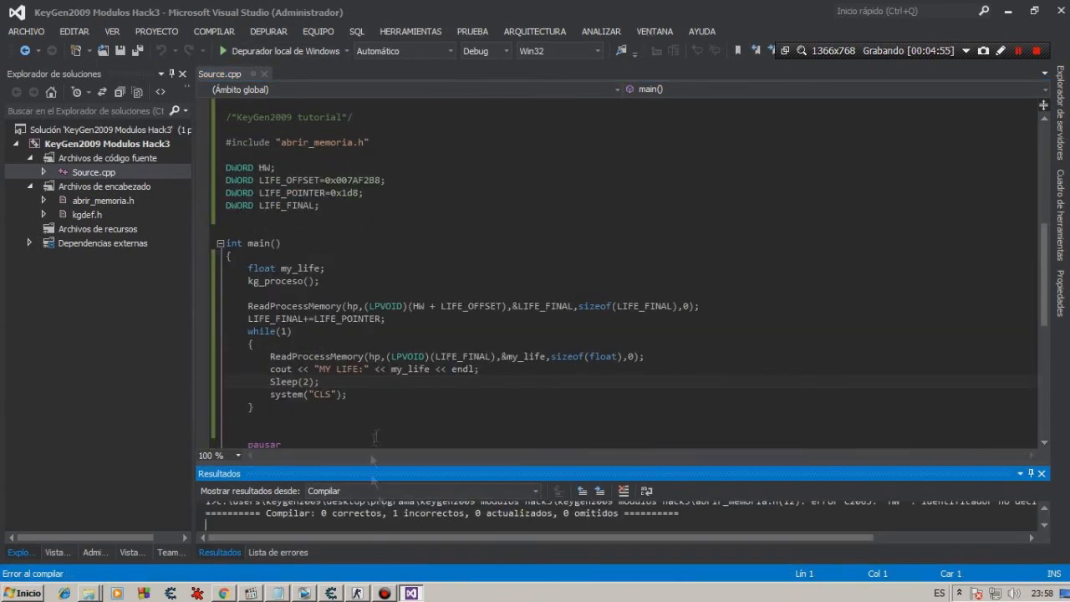